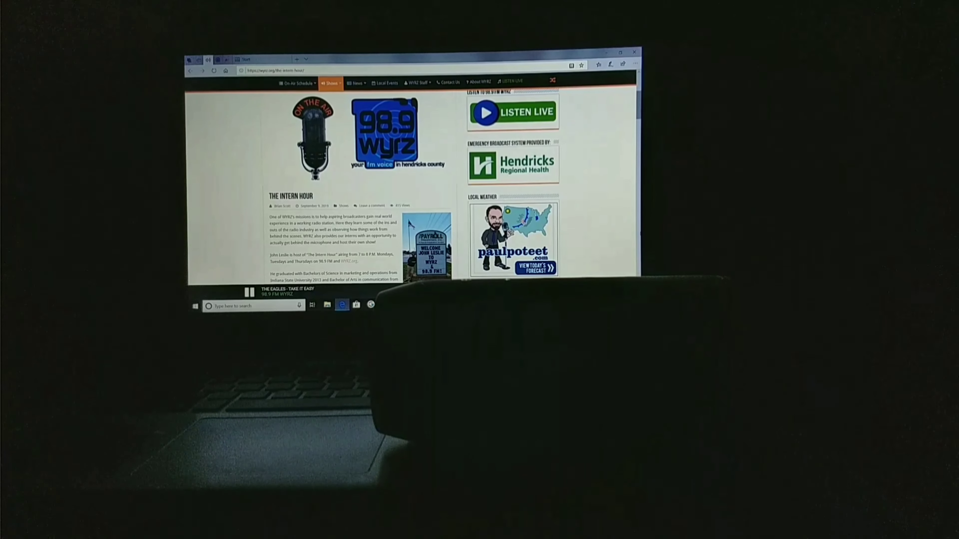
pyautogui.scroll(-3)
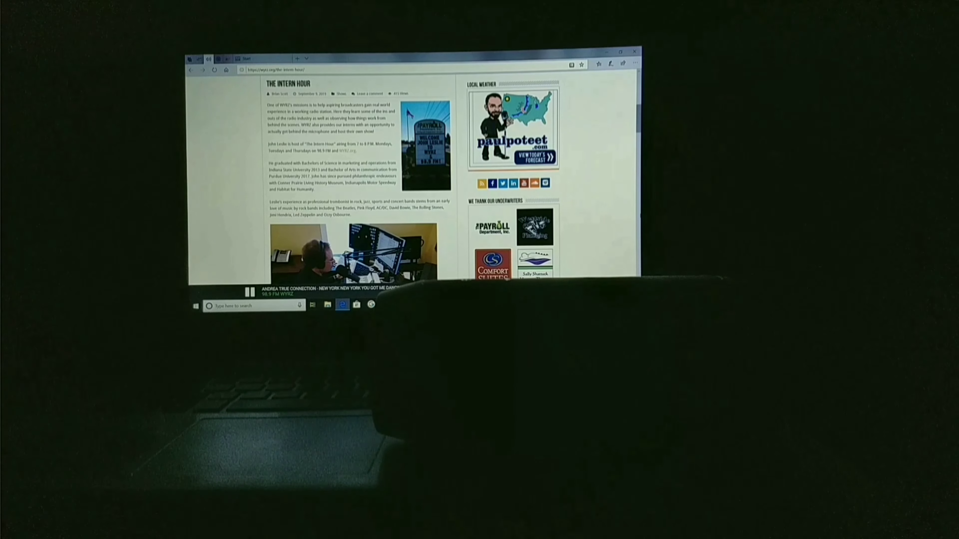
pyautogui.scroll(-3)
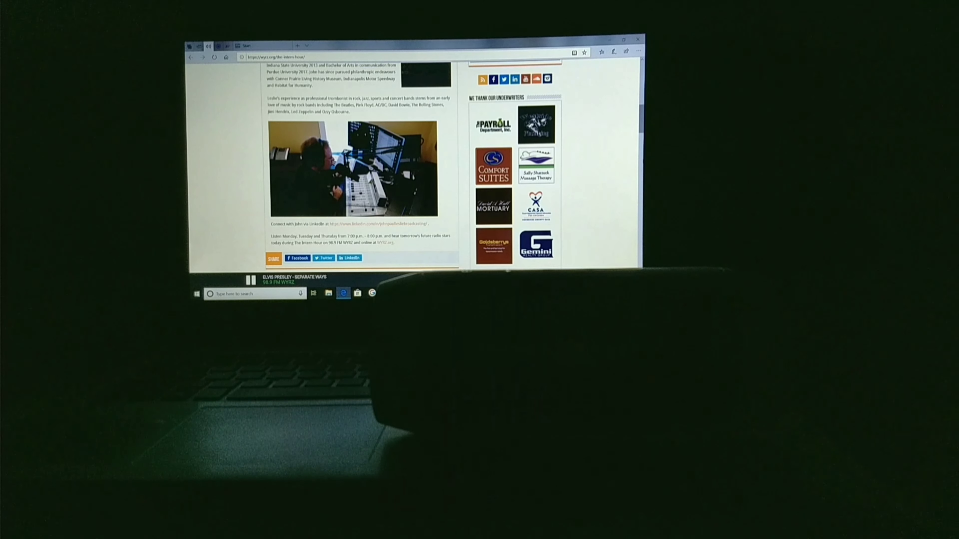
pyautogui.scroll(3)
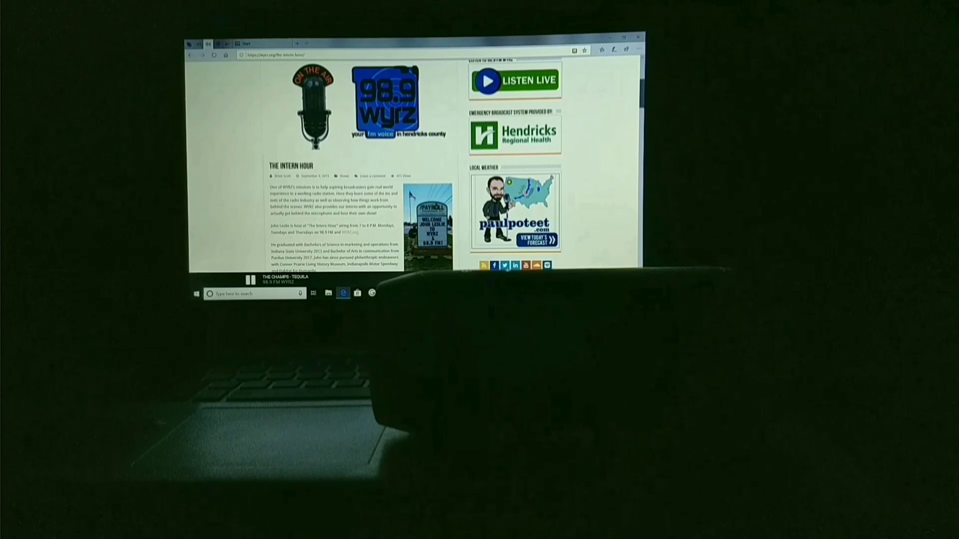